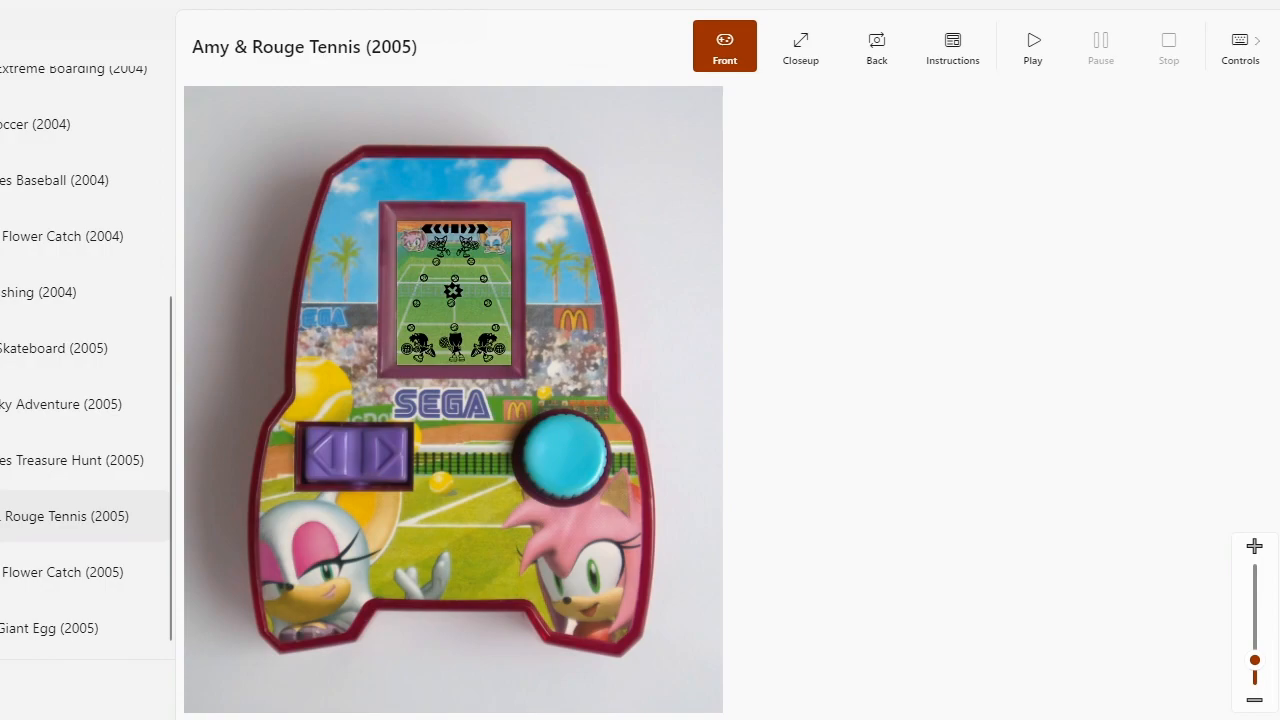
{"action": "mouse_move", "coordinate": [876, 46]}
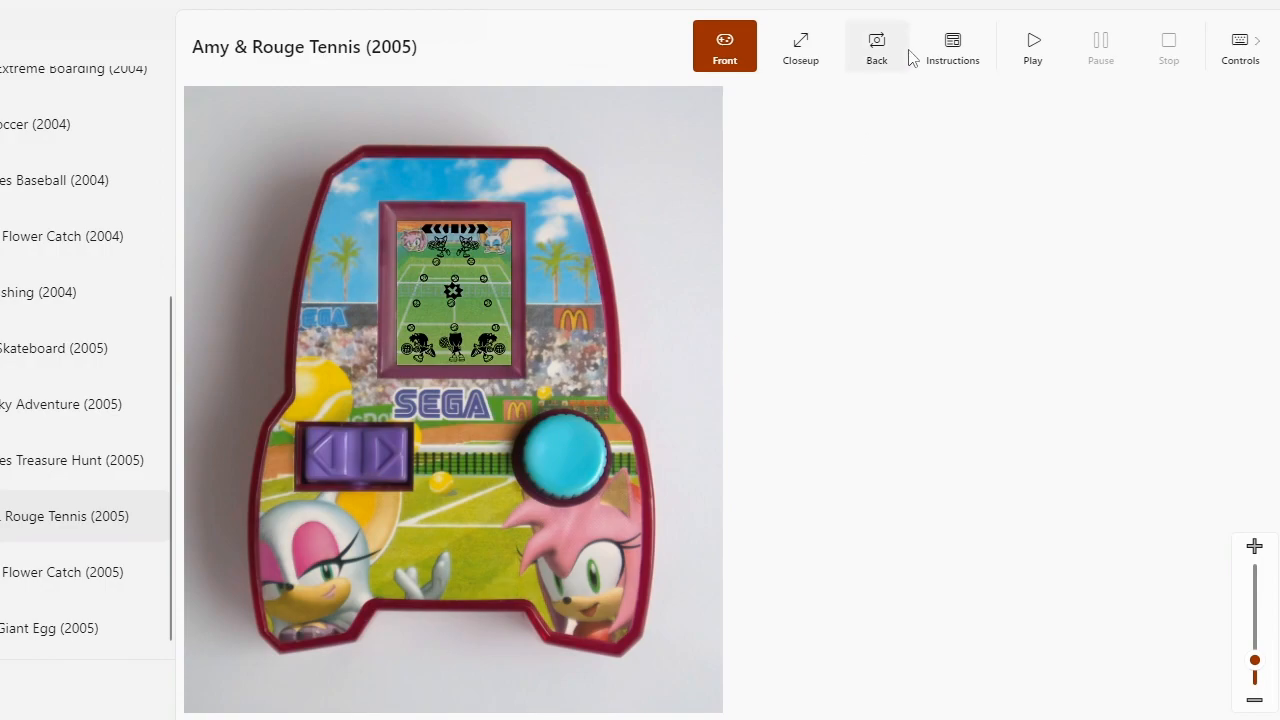
Step: Switch to the Back view of the Amy & Rouge Tennis handheld
{"action": "left_click", "coordinate": [876, 45]}
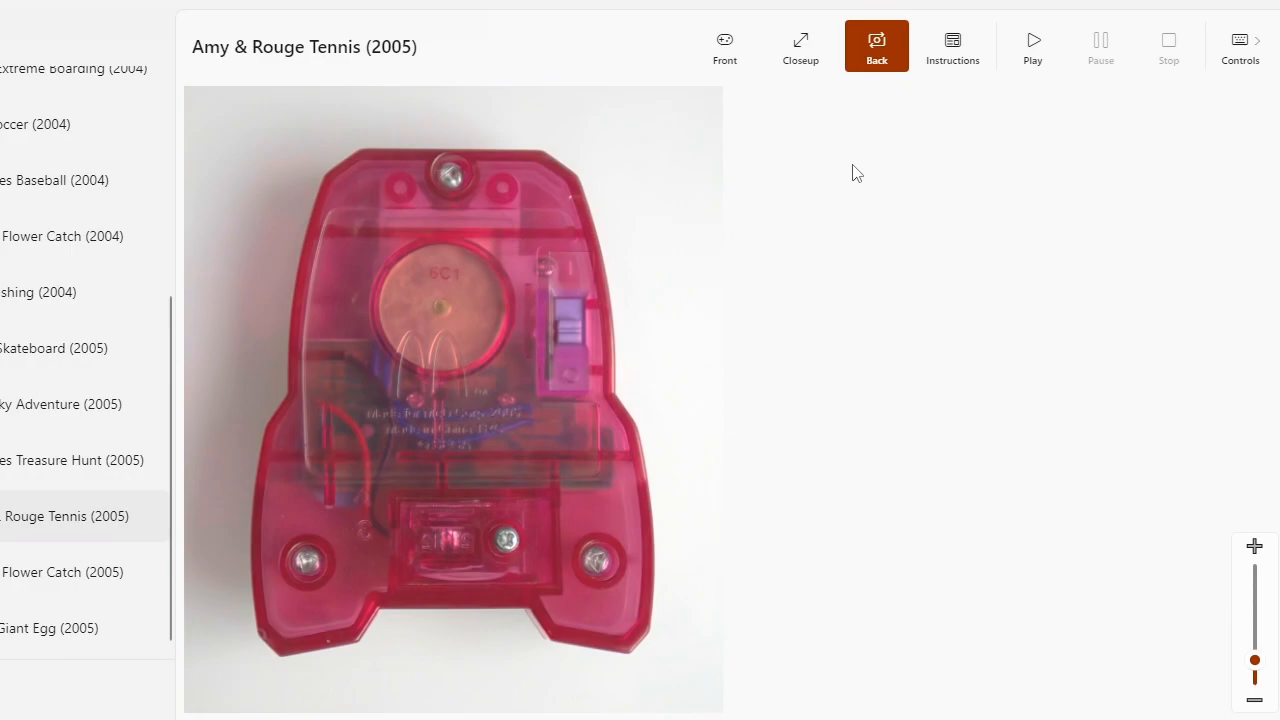
{"action": "mouse_move", "coordinate": [849, 189]}
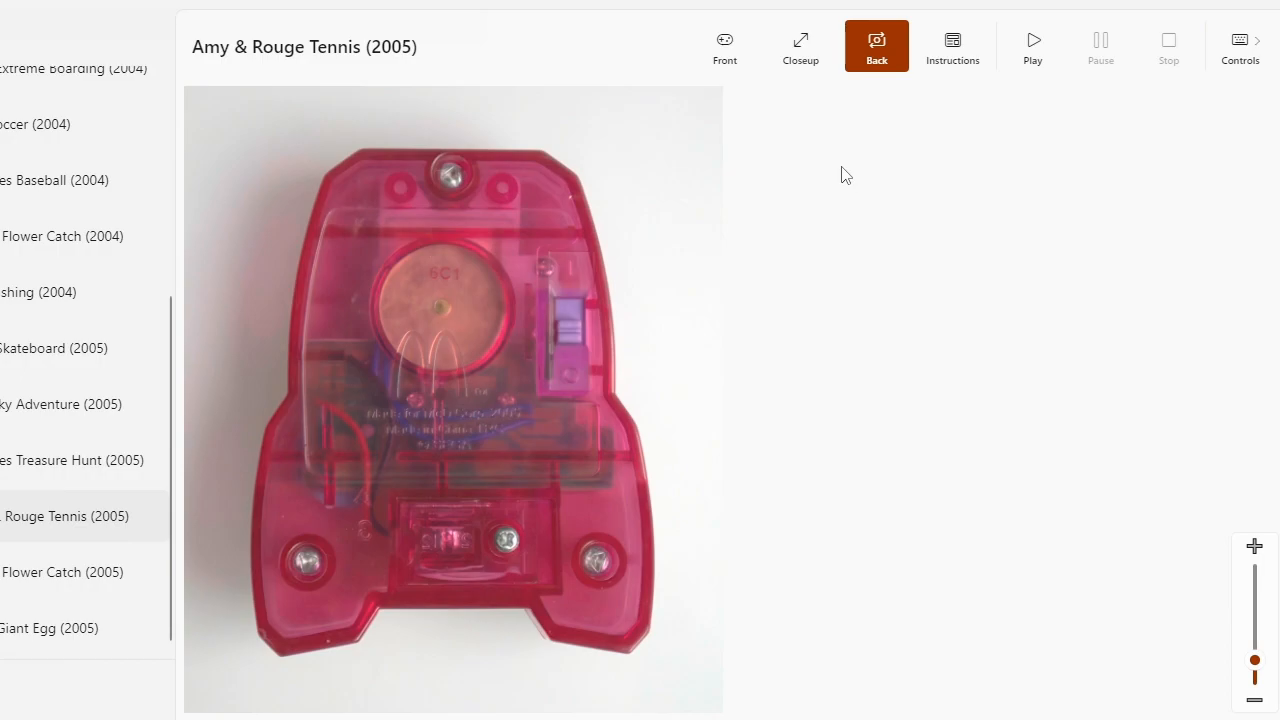
{"action": "mouse_move", "coordinate": [901, 156]}
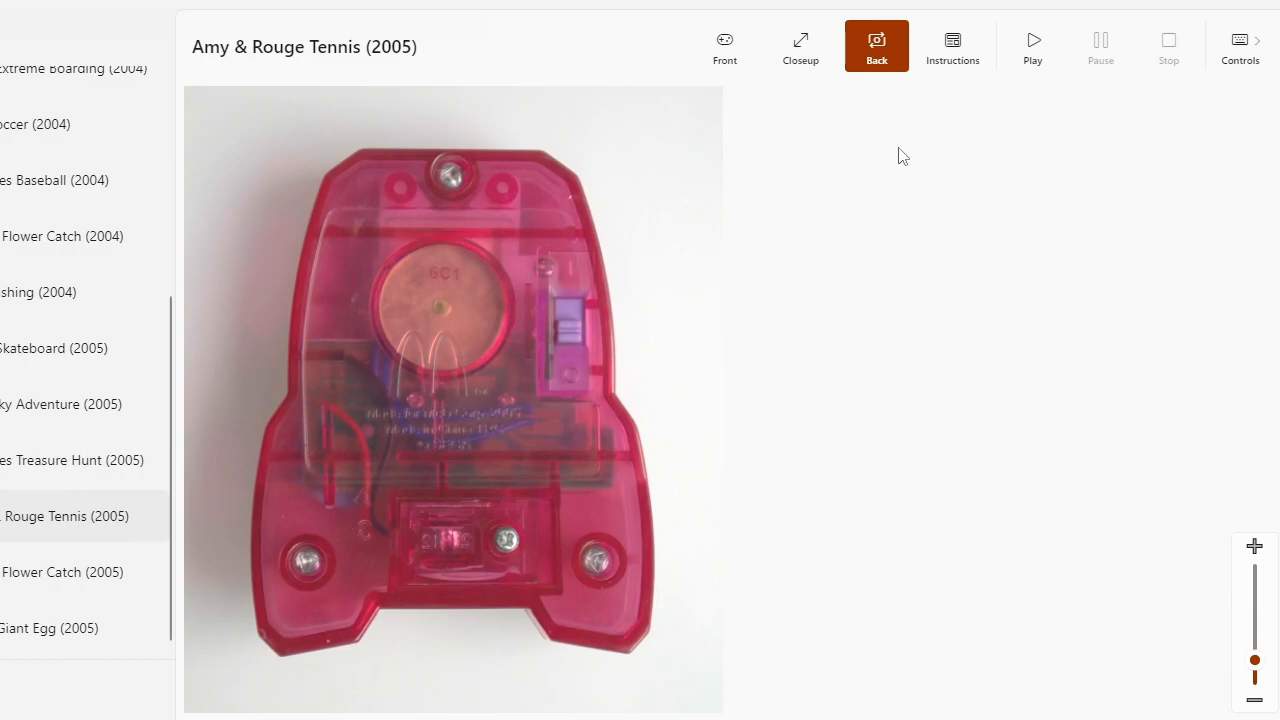
Step: Show the Amy & Rouge Tennis printed instruction leaflet
{"action": "left_click", "coordinate": [952, 45]}
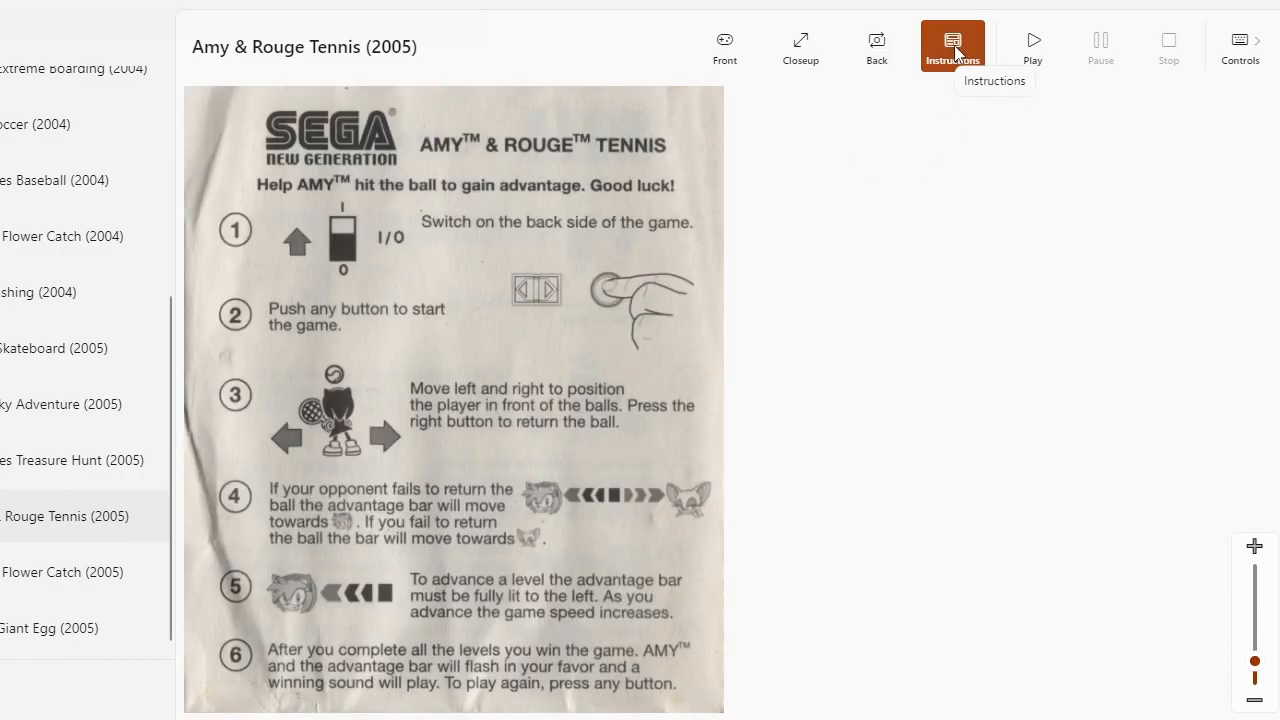
{"action": "mouse_move", "coordinate": [940, 235]}
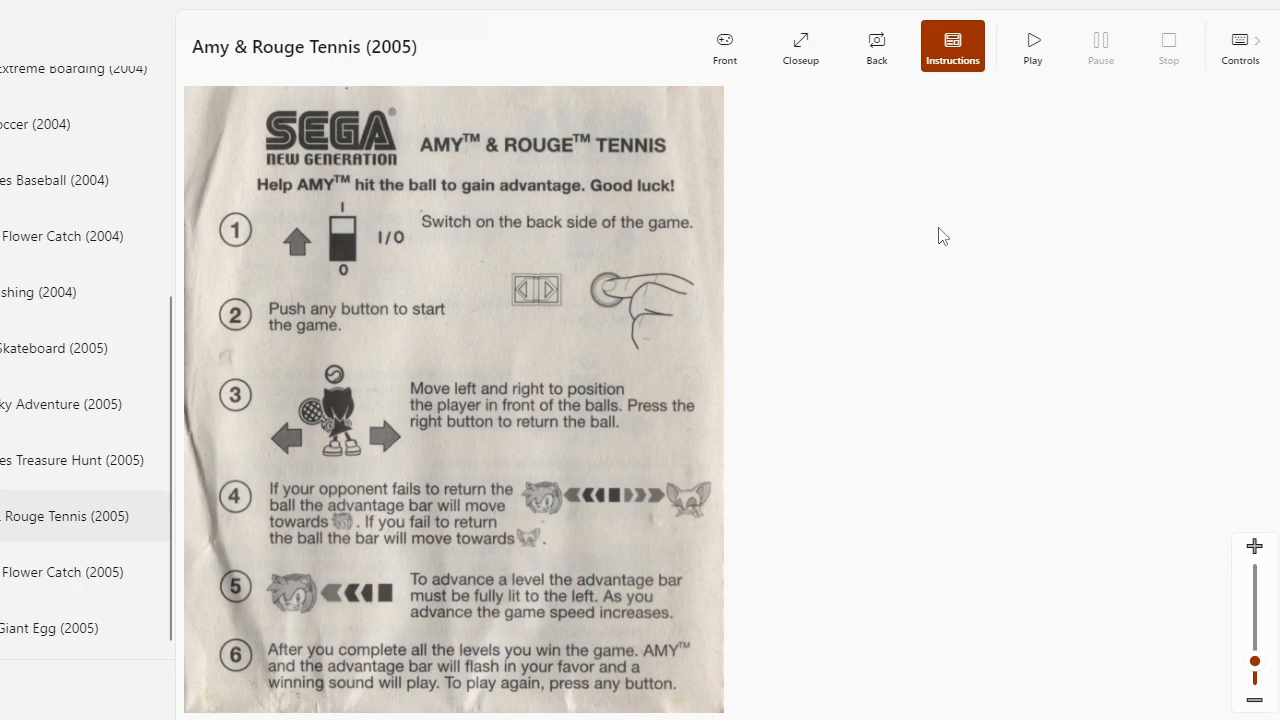
{"action": "mouse_move", "coordinate": [989, 149]}
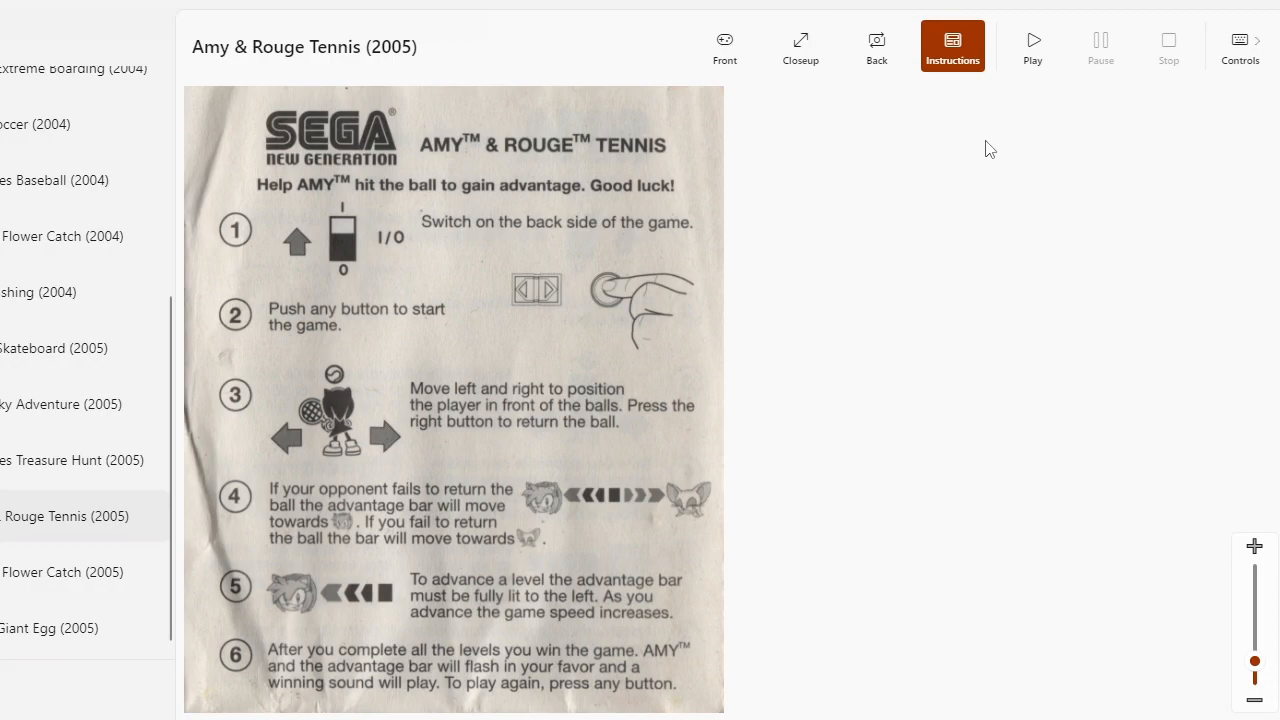
Step: View the game's key controls, then switch to the Closeup screen view
{"action": "left_click", "coordinate": [1240, 45]}
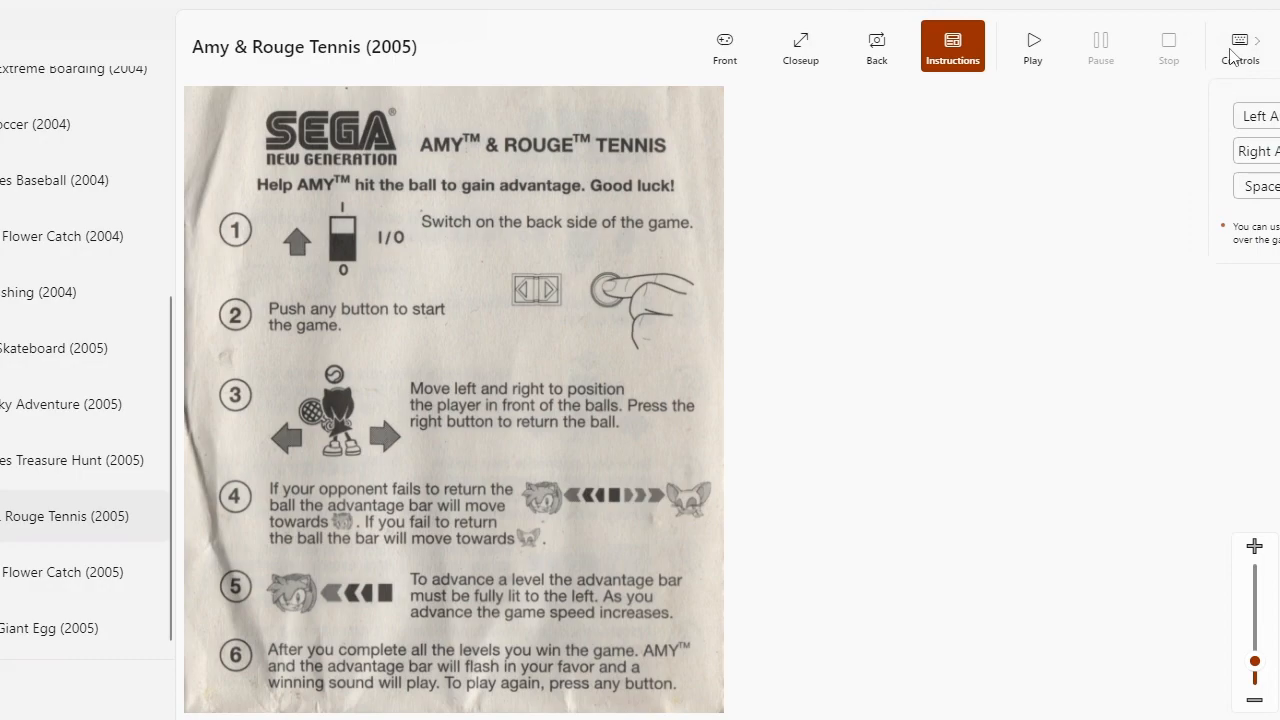
{"action": "left_click", "coordinate": [800, 45]}
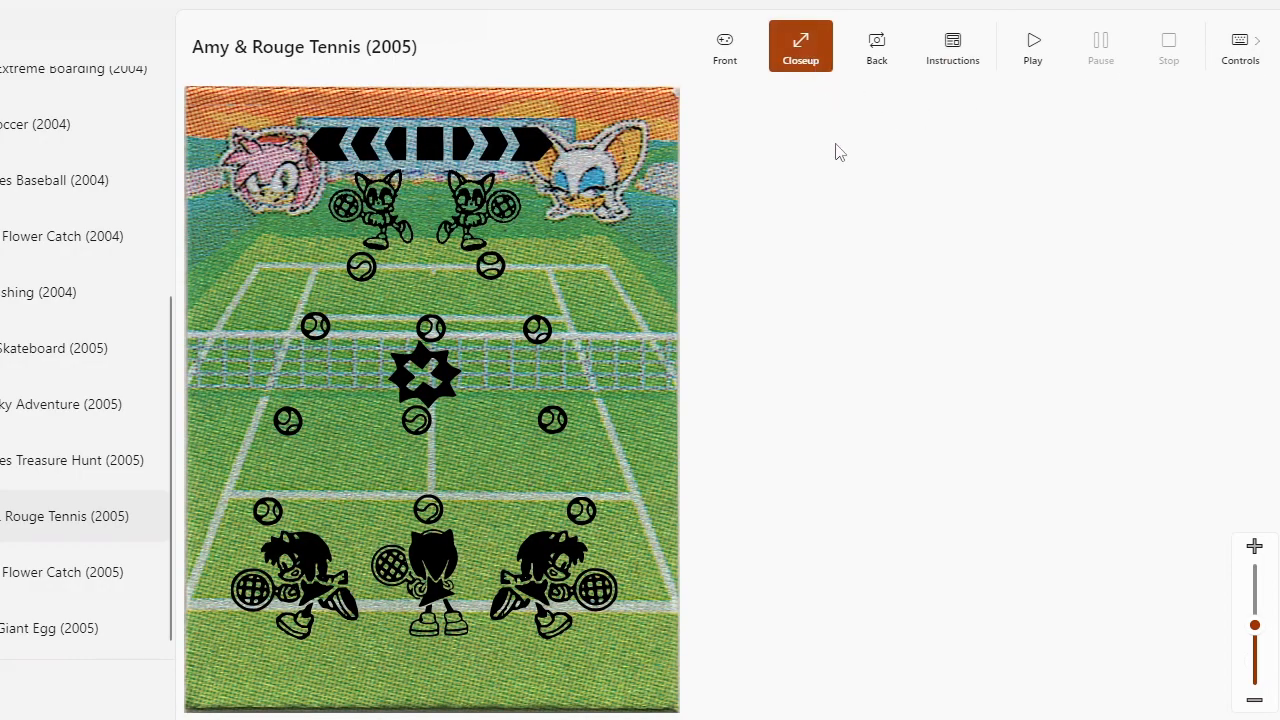
{"action": "mouse_move", "coordinate": [880, 137]}
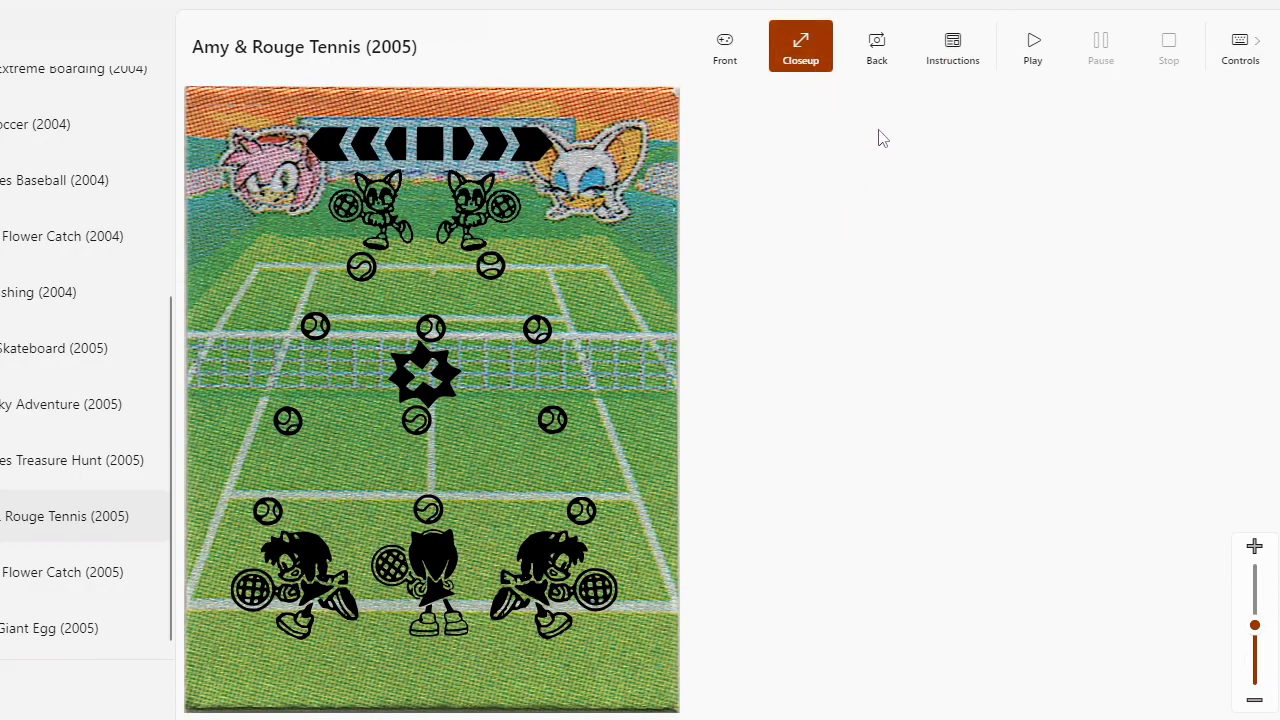
{"action": "left_click", "coordinate": [1032, 45]}
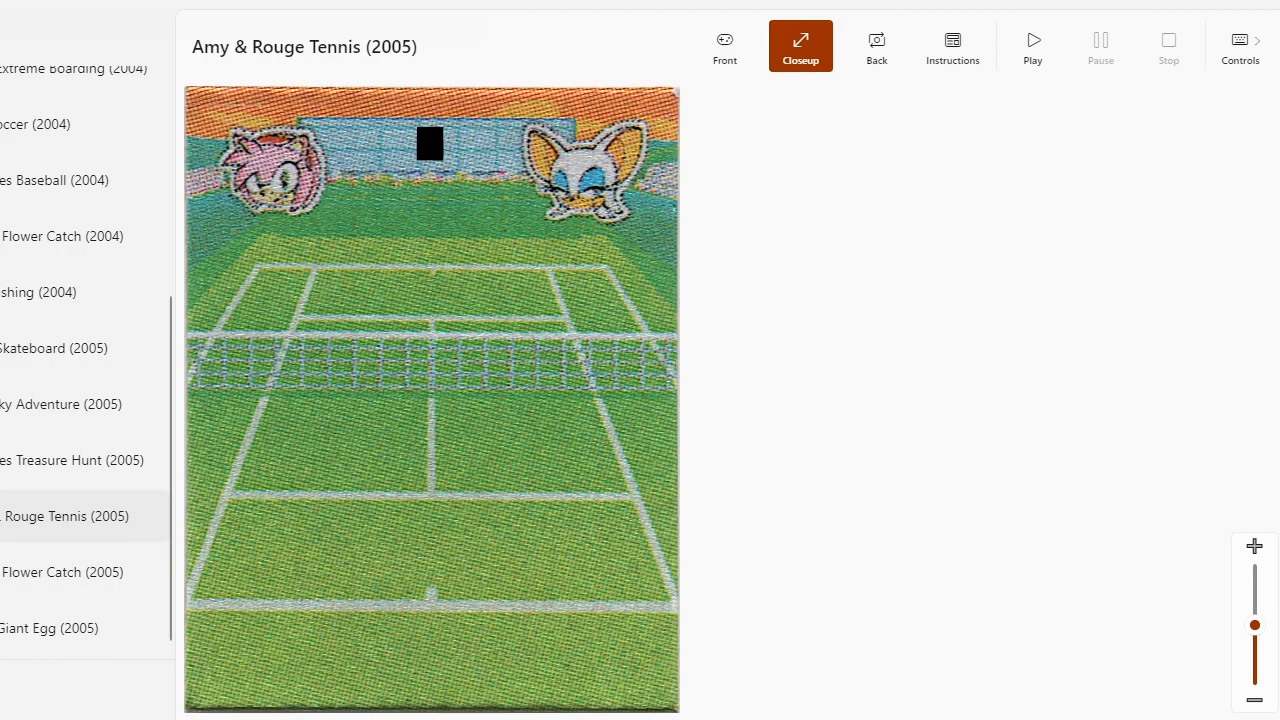
{"action": "mouse_move", "coordinate": [724, 45]}
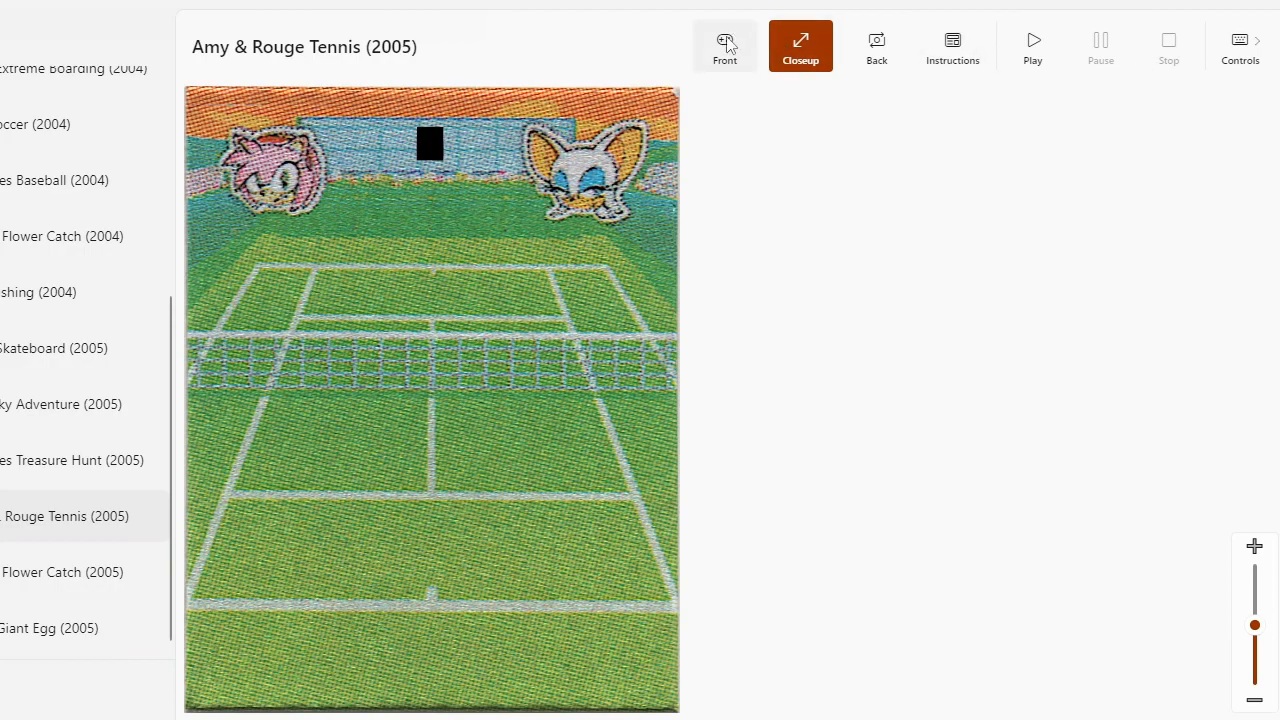
Step: Switch to the Front view of the whole Amy & Rouge Tennis toy
{"action": "left_click", "coordinate": [724, 45]}
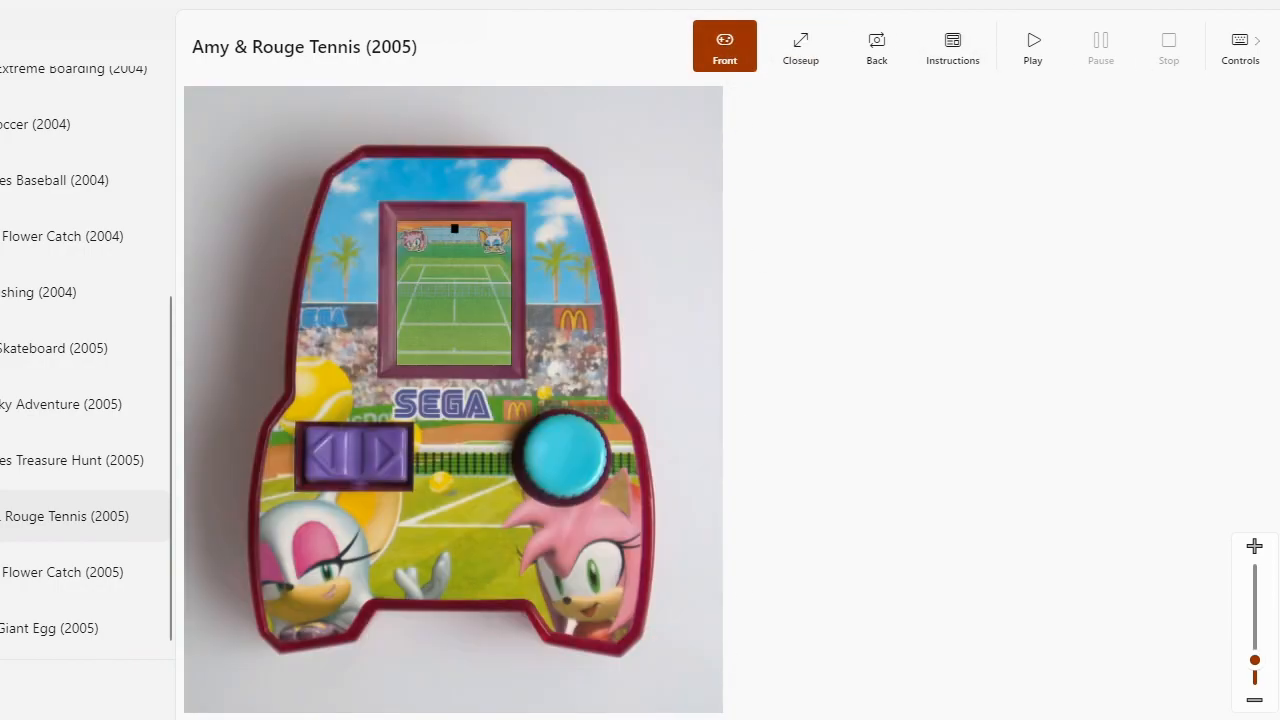